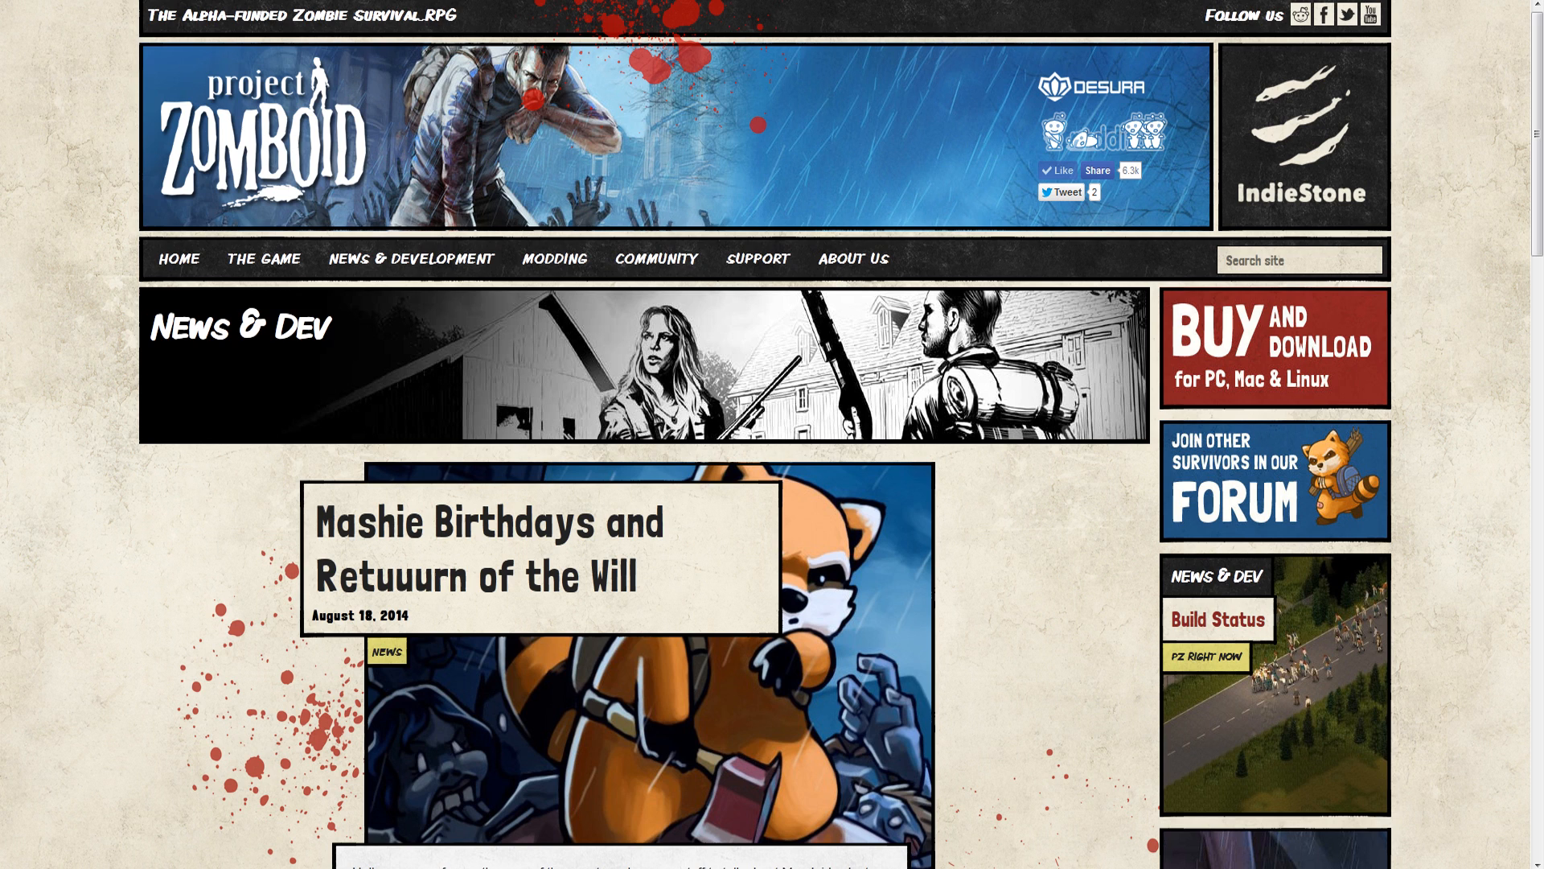
scroll(down, 3)
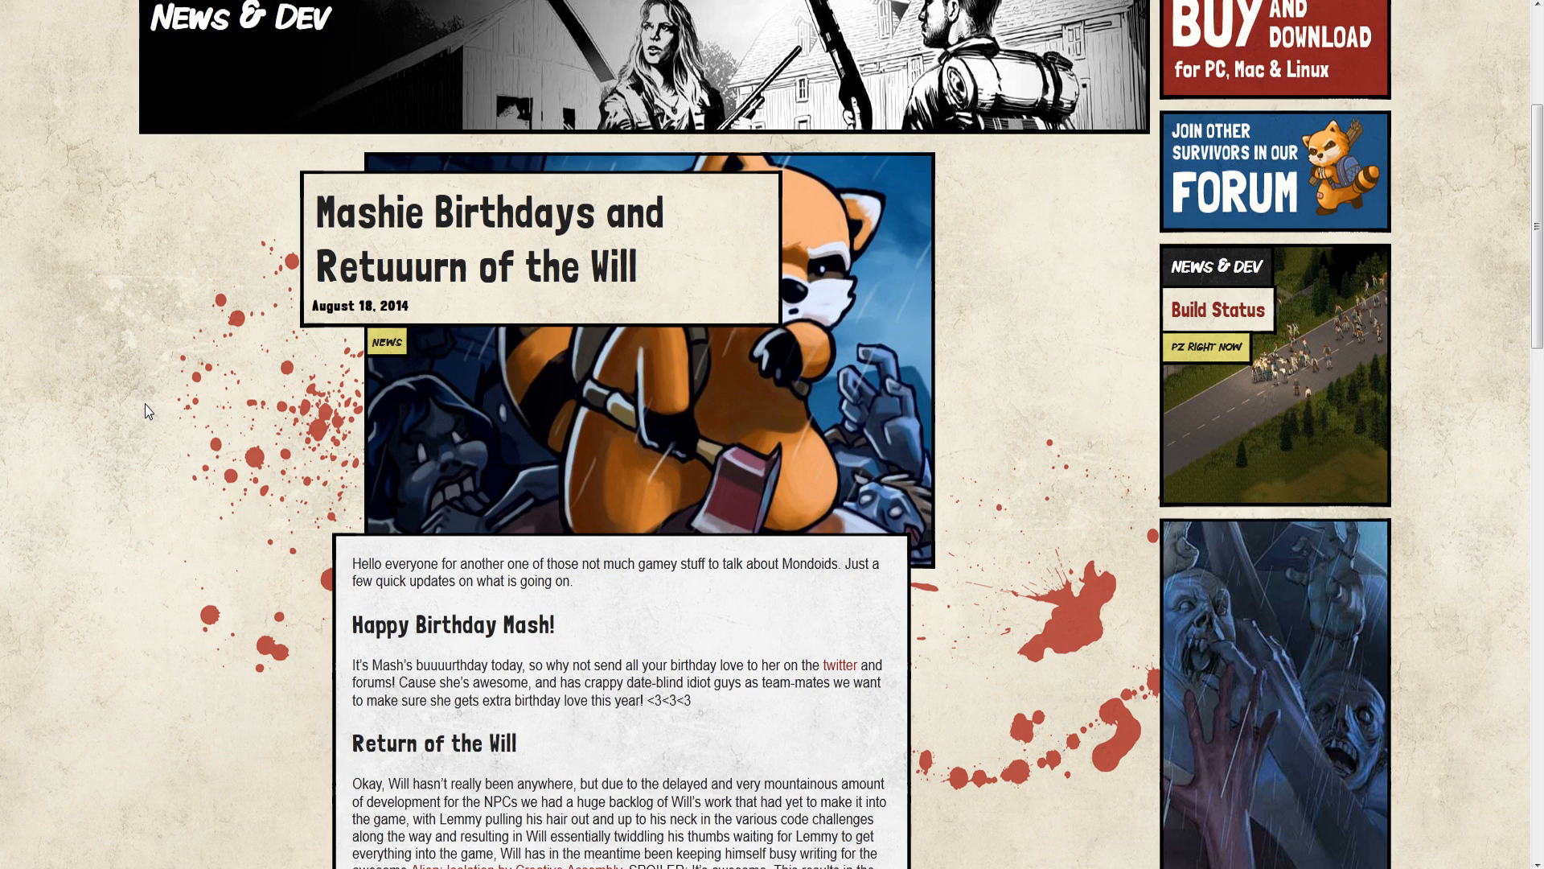
scroll(down, 3)
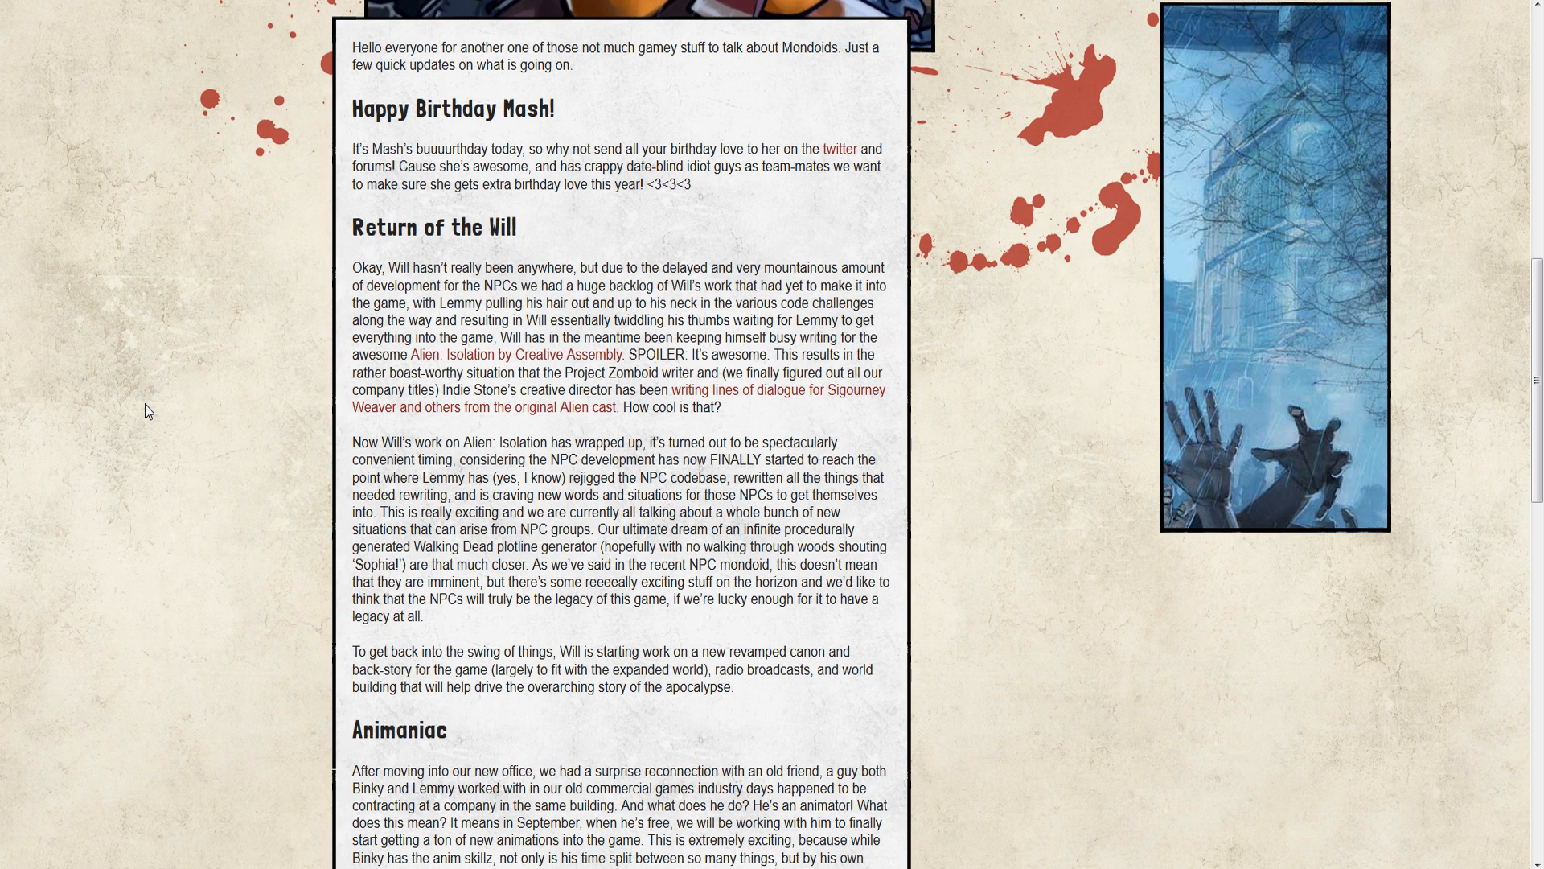
mouse_move(523, 361)
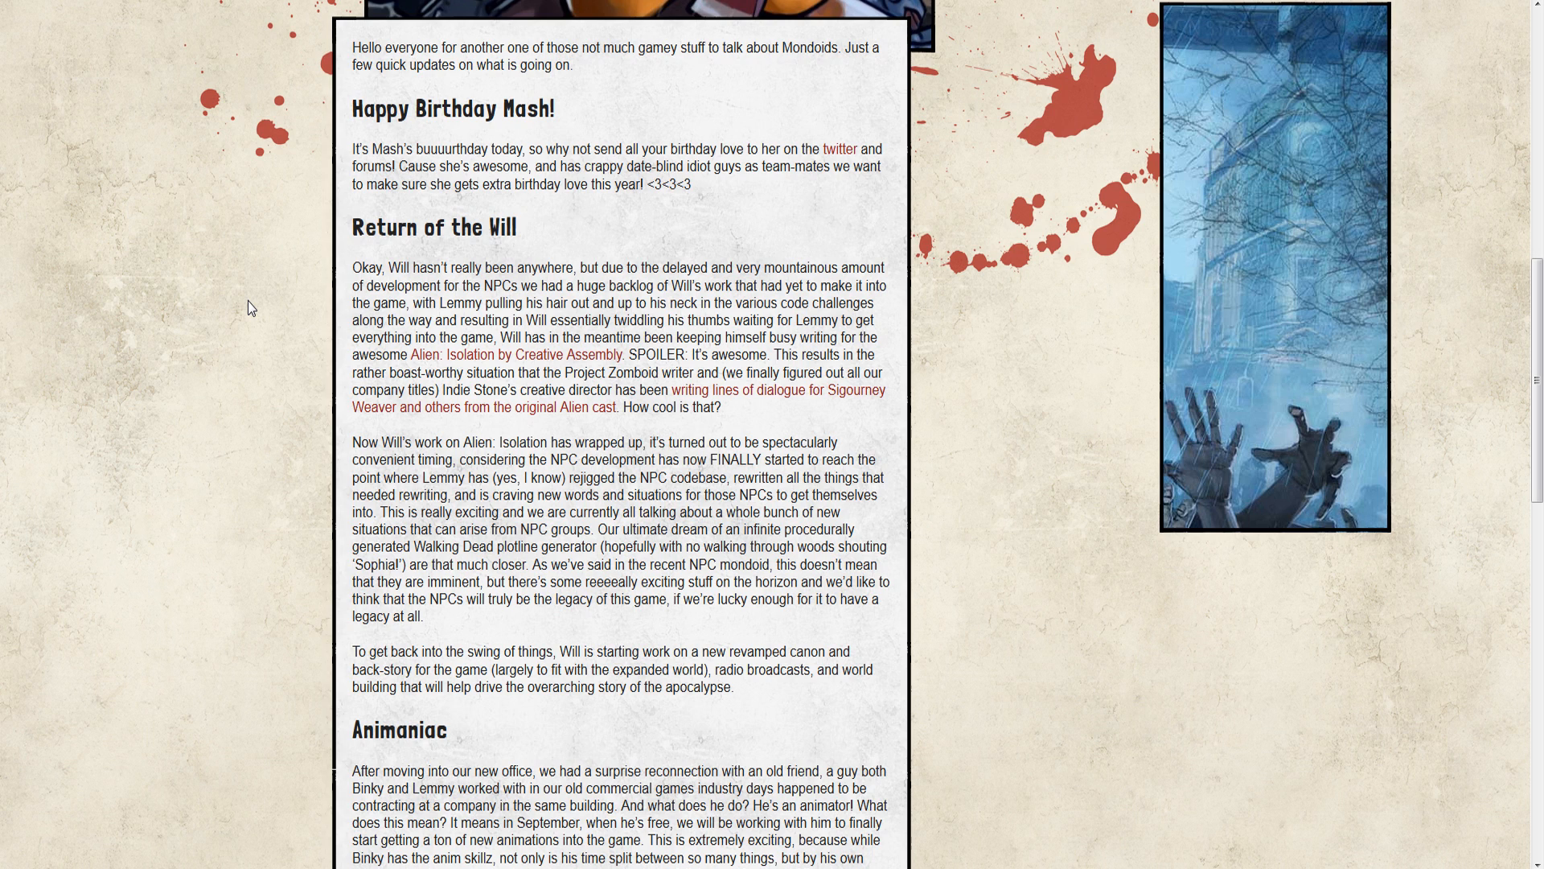
scroll(down, 3)
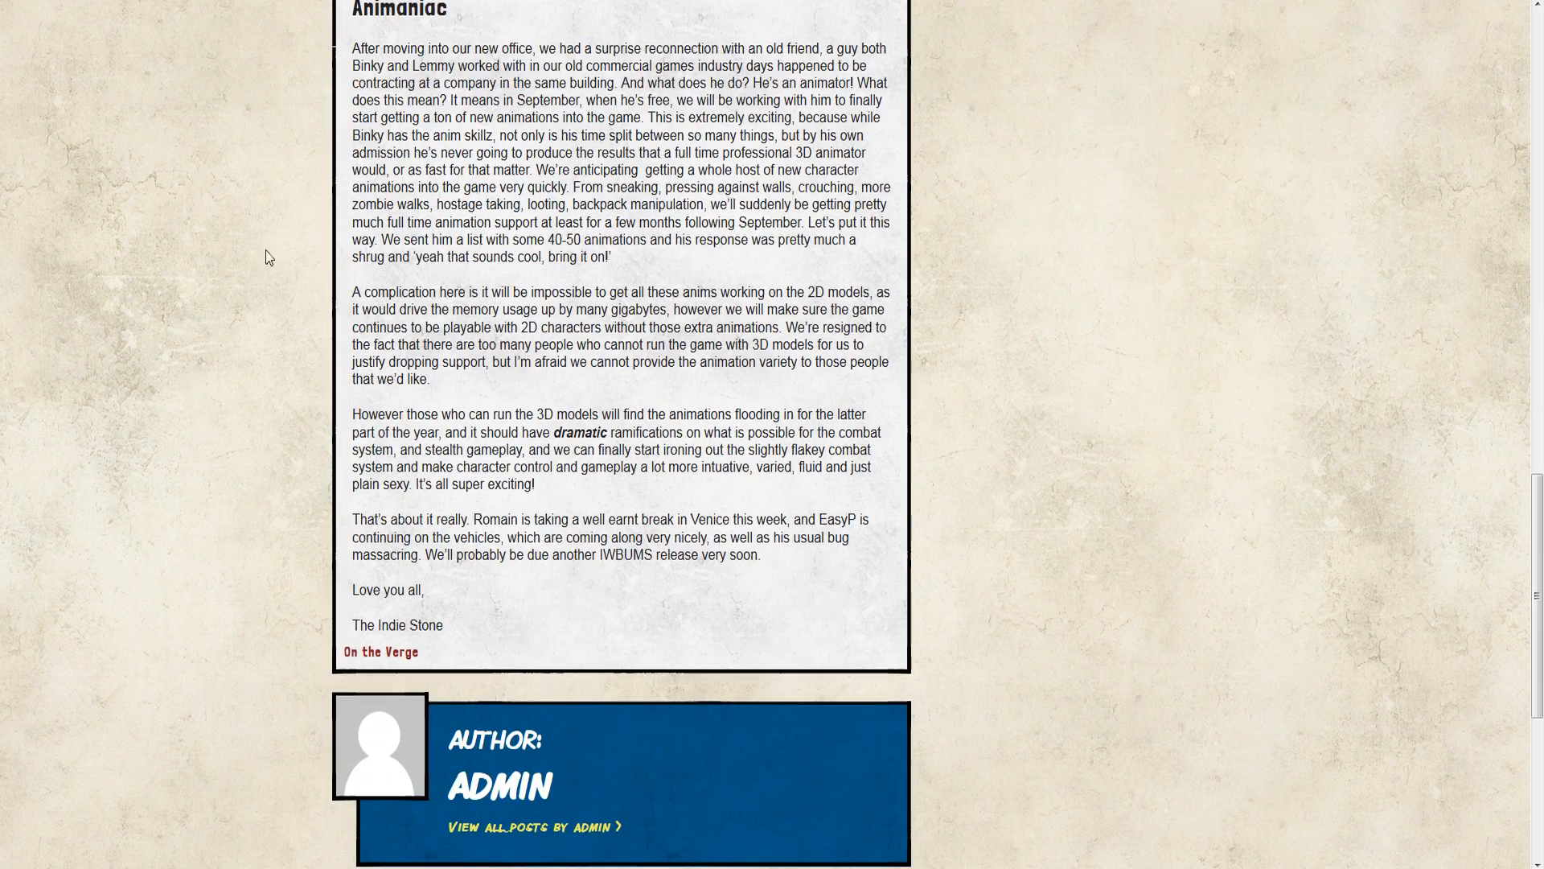
mouse_move(88, 185)
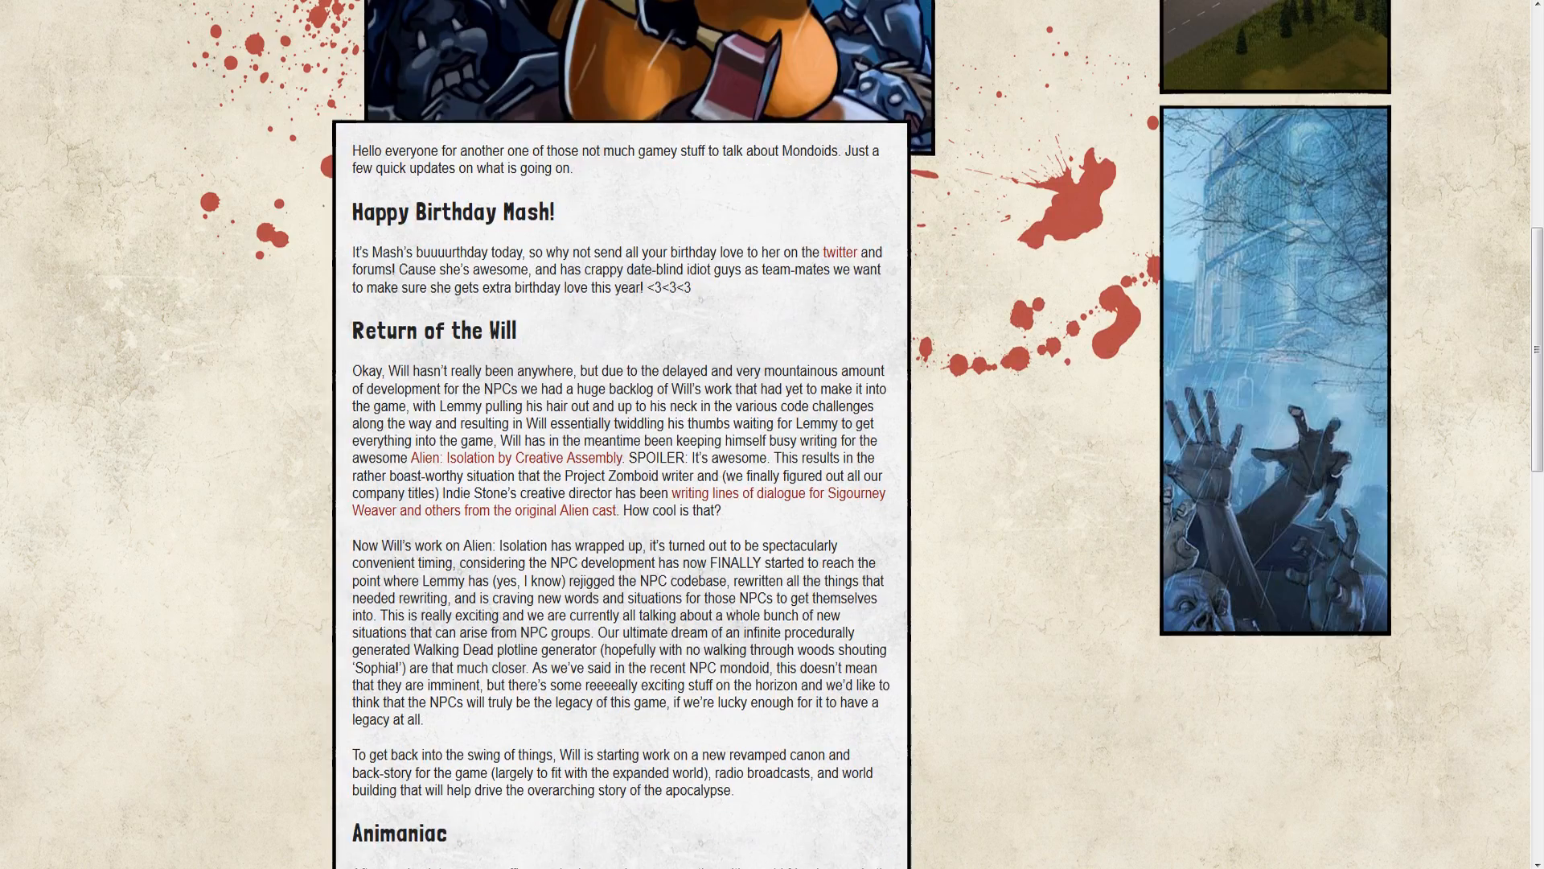
scroll(up, 3)
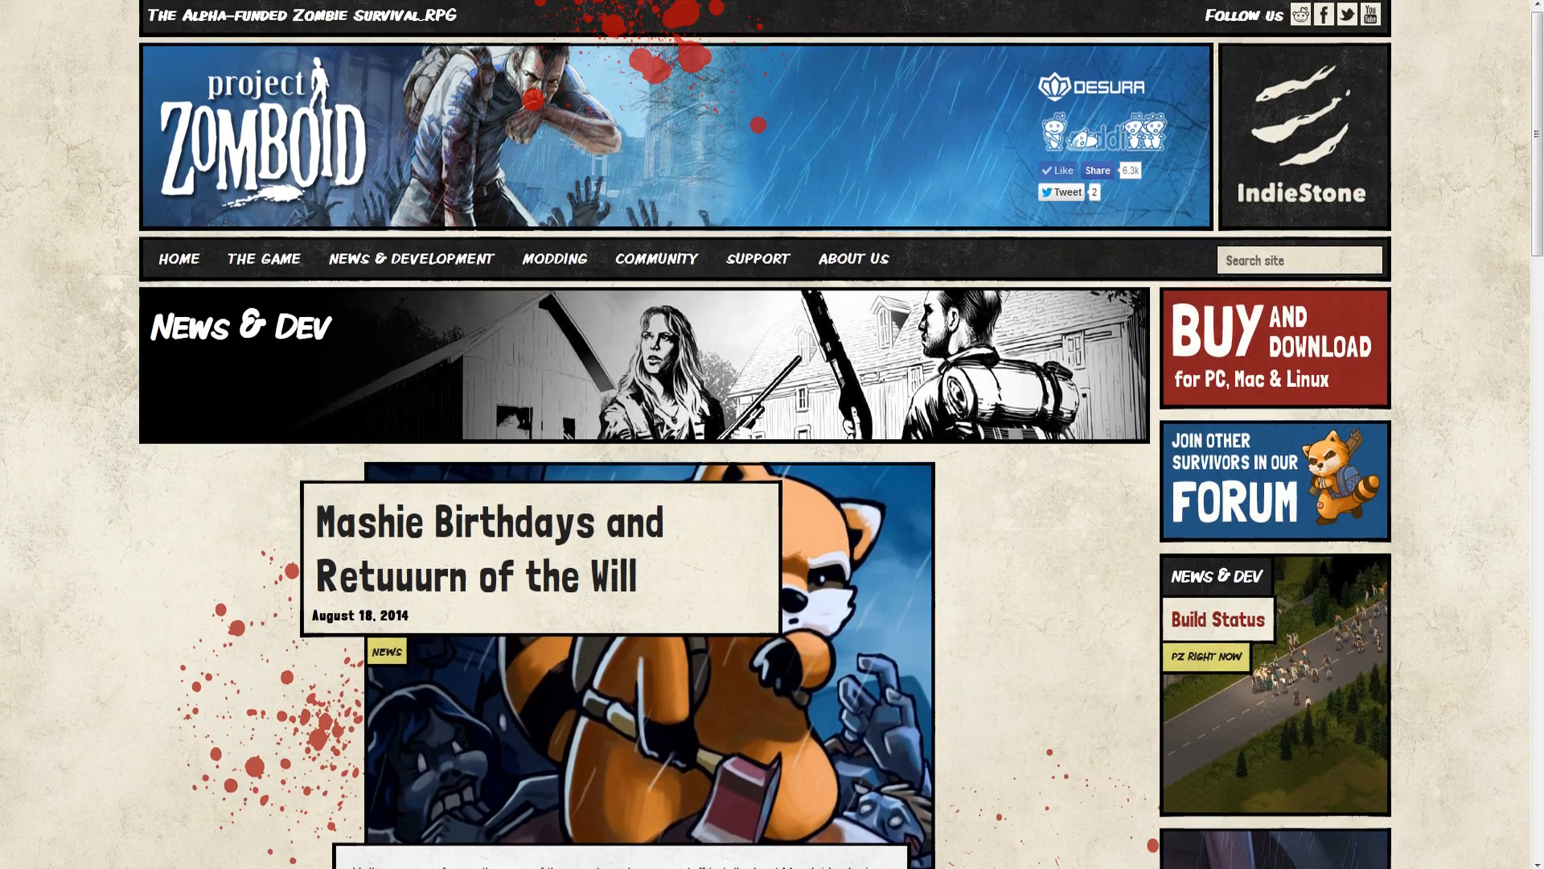